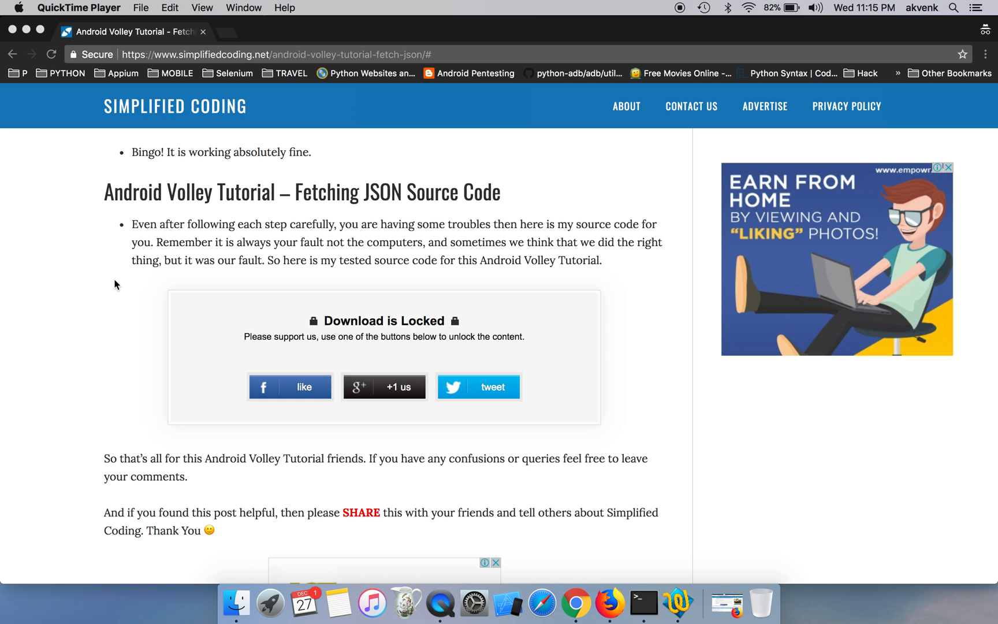
mouse_move(336, 330)
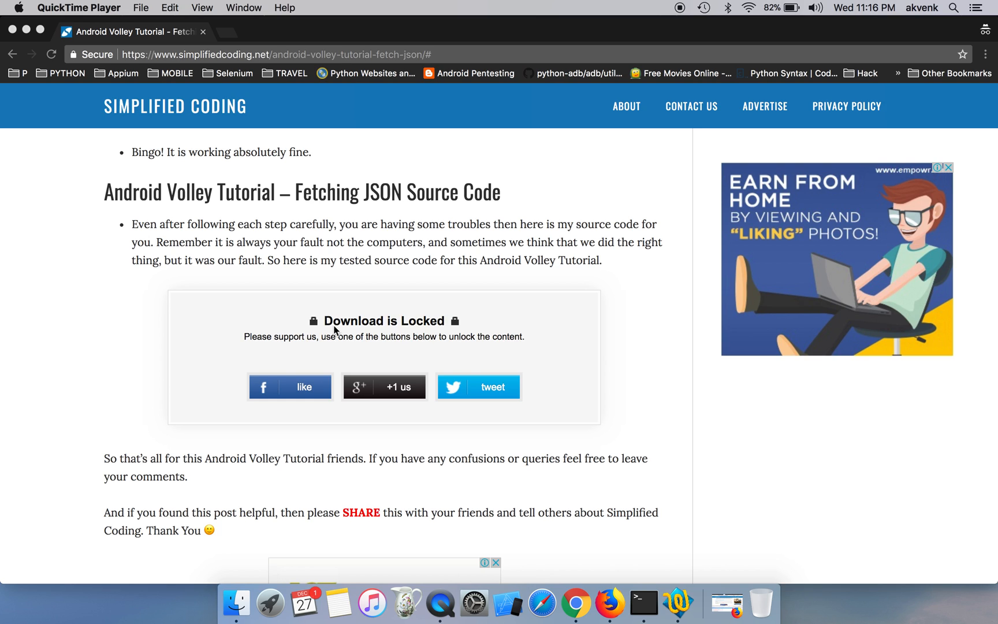
mouse_move(485, 395)
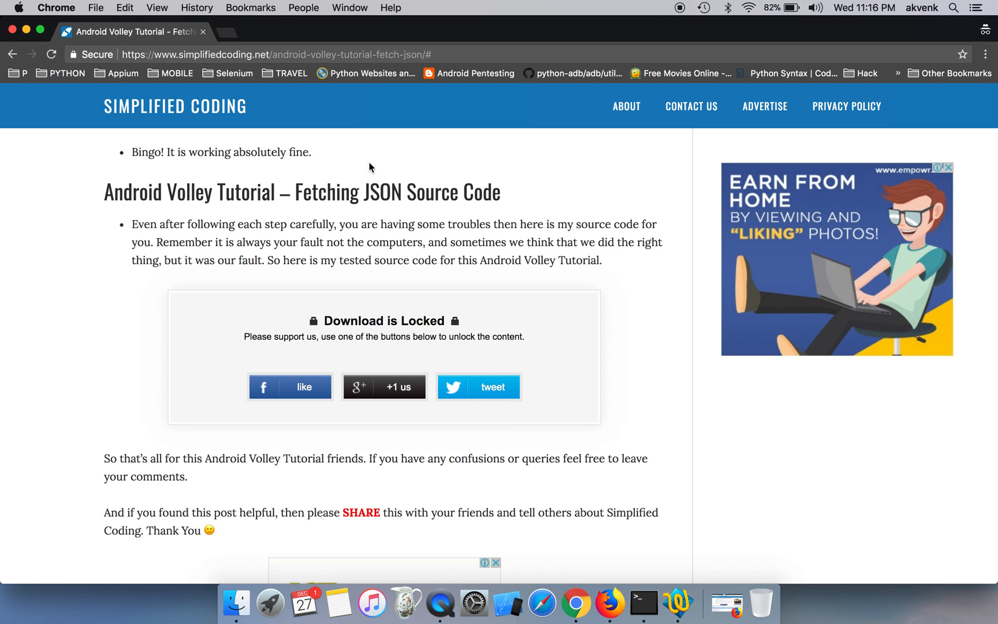
- Inspect the locked download box to swap it for a plain Volley source code link
right_click(244, 296)
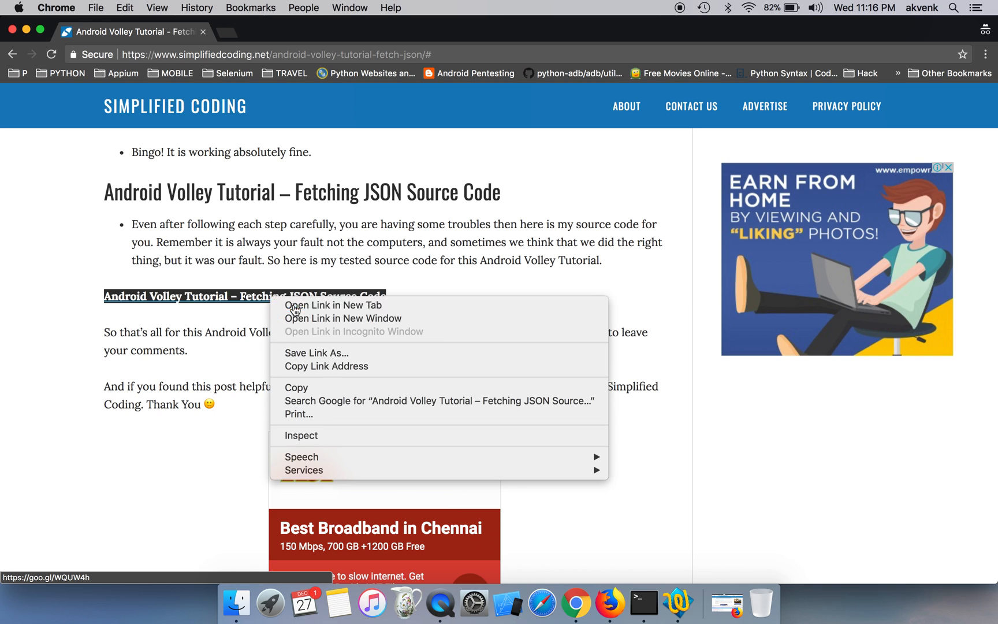